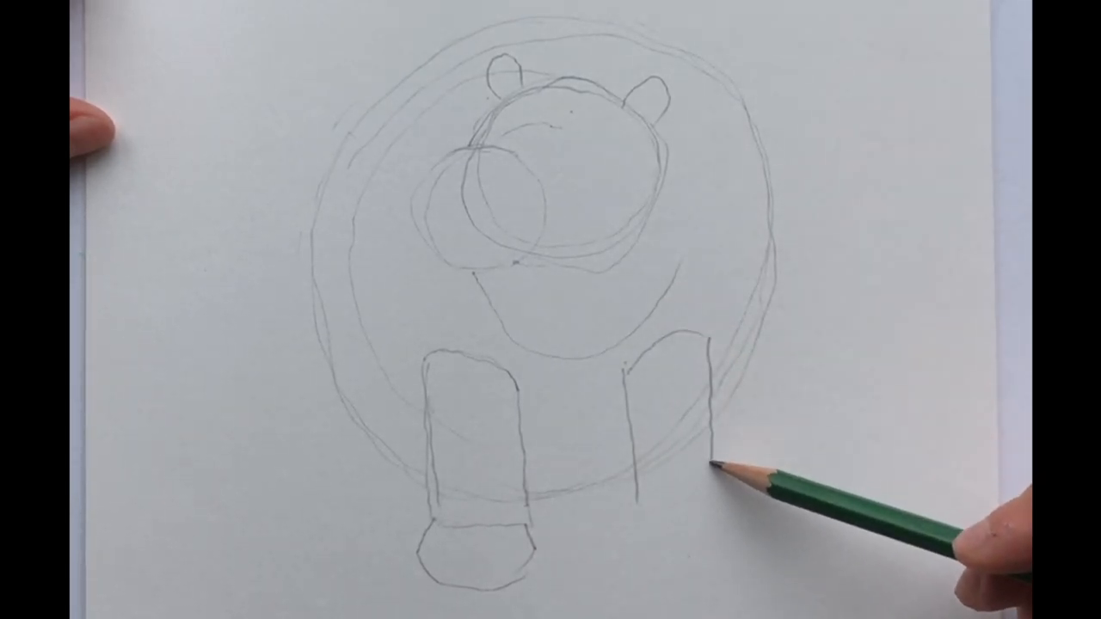
pyautogui.moveTo(705, 464); pyautogui.dragTo(662, 533)
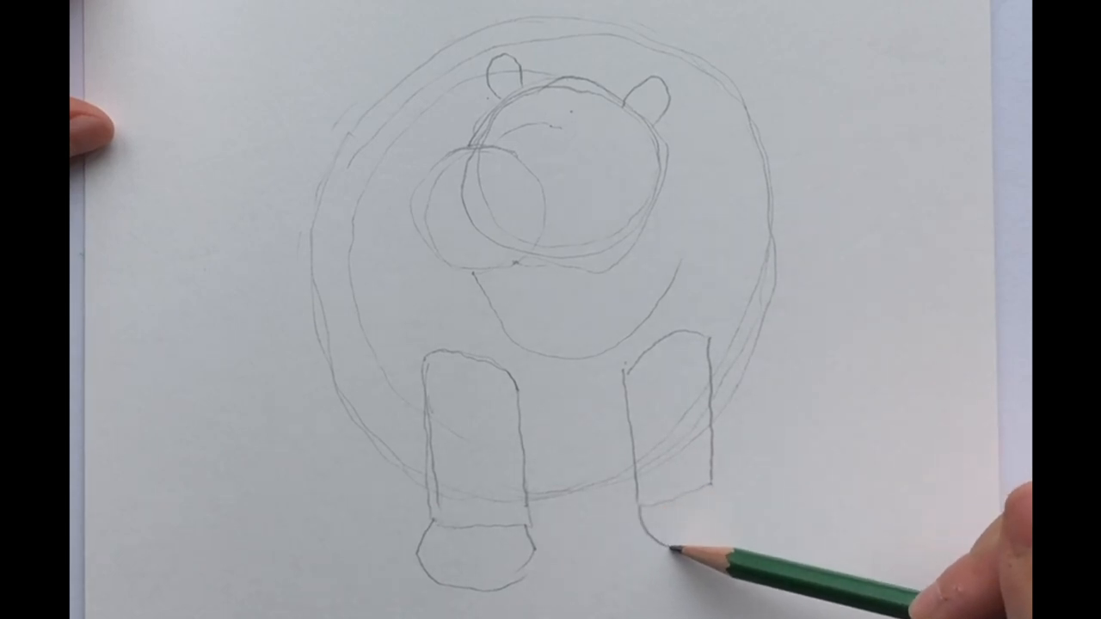